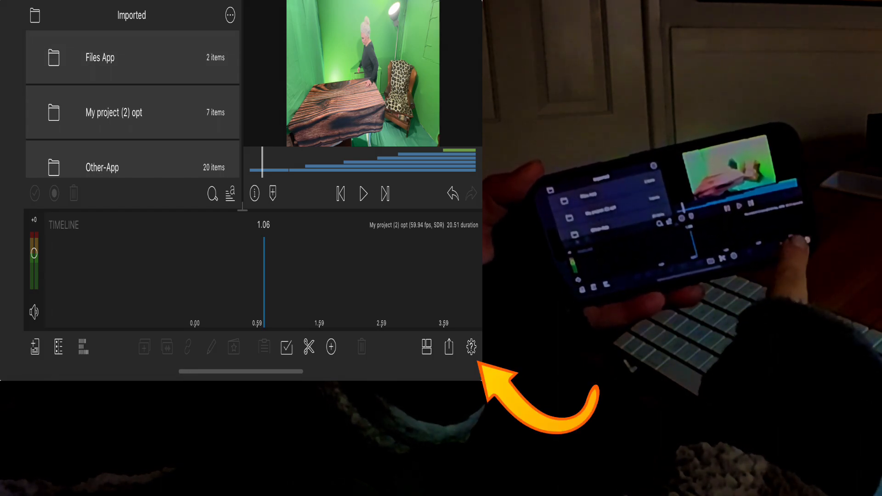
# Step: Show the project settings from the gear icon: 59.94 fps, 16:9 landscape, Fill fit mode
pyautogui.click(471, 347)
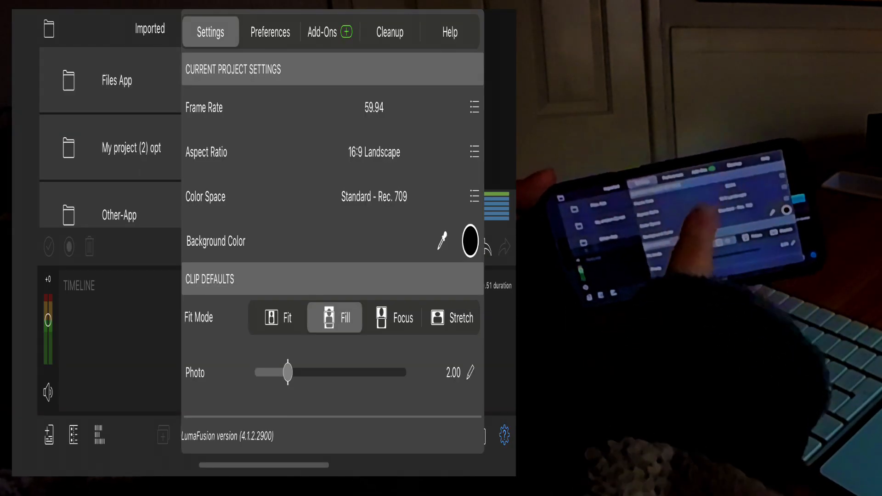